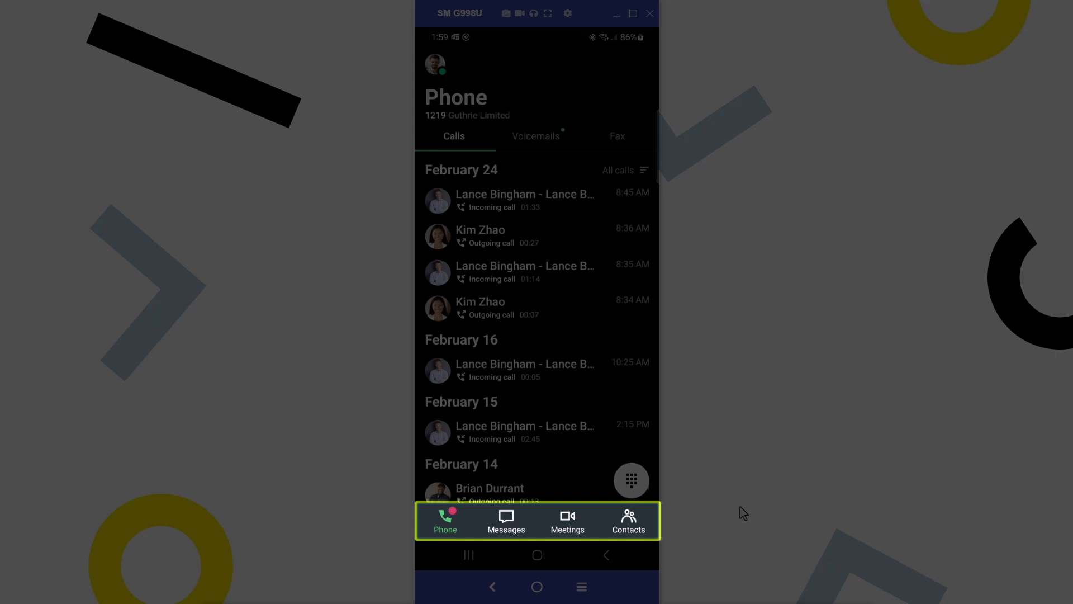
- Switch from call history to Meetings, showing today's Analytics Review and an empty tomorrow
click(568, 520)
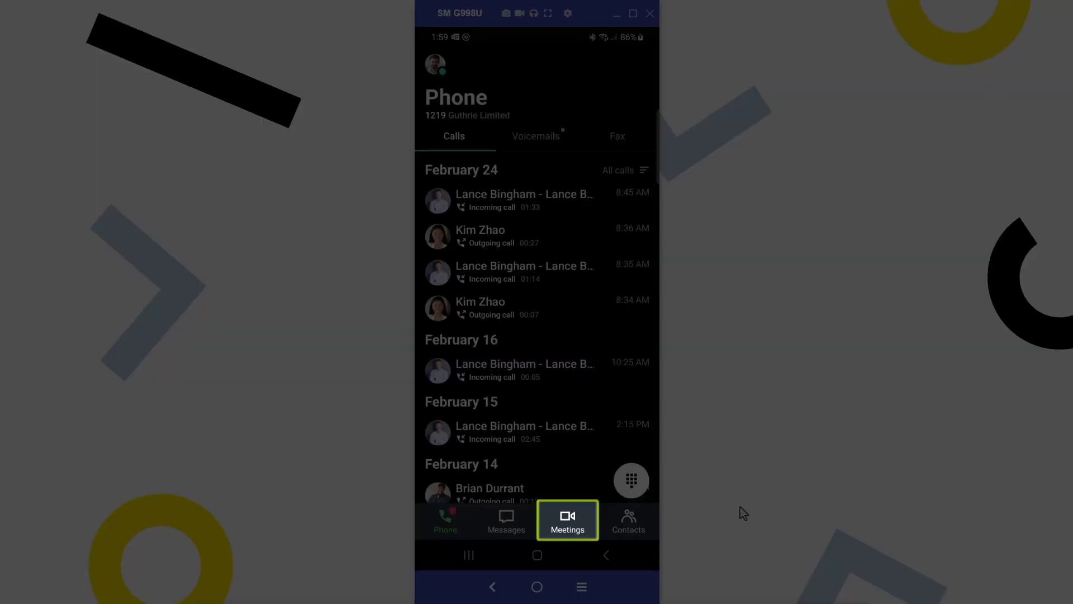
click(567, 520)
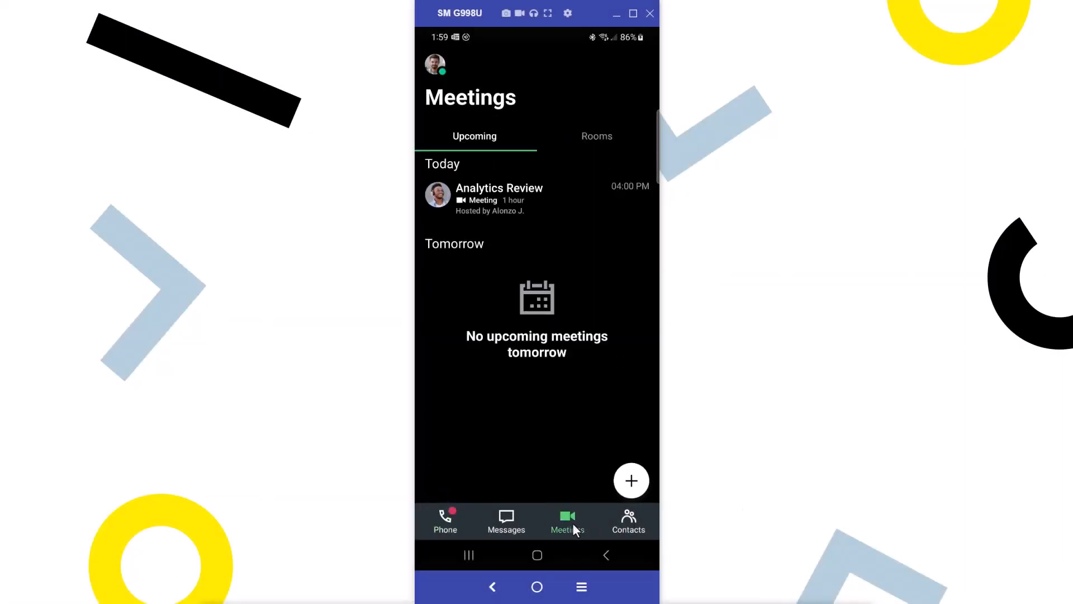
mouse_move(687, 502)
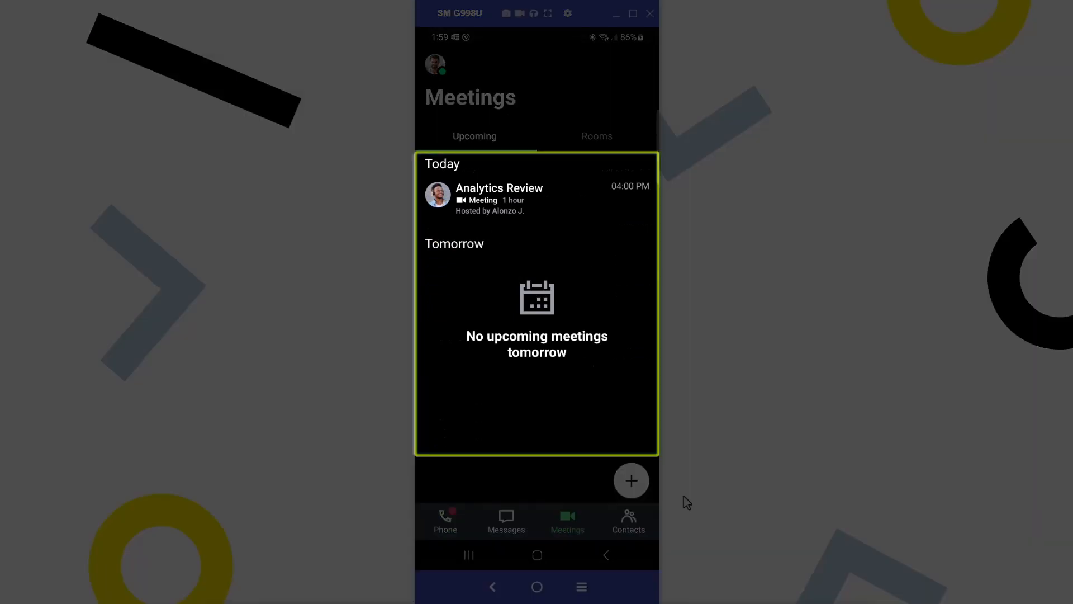
click(597, 136)
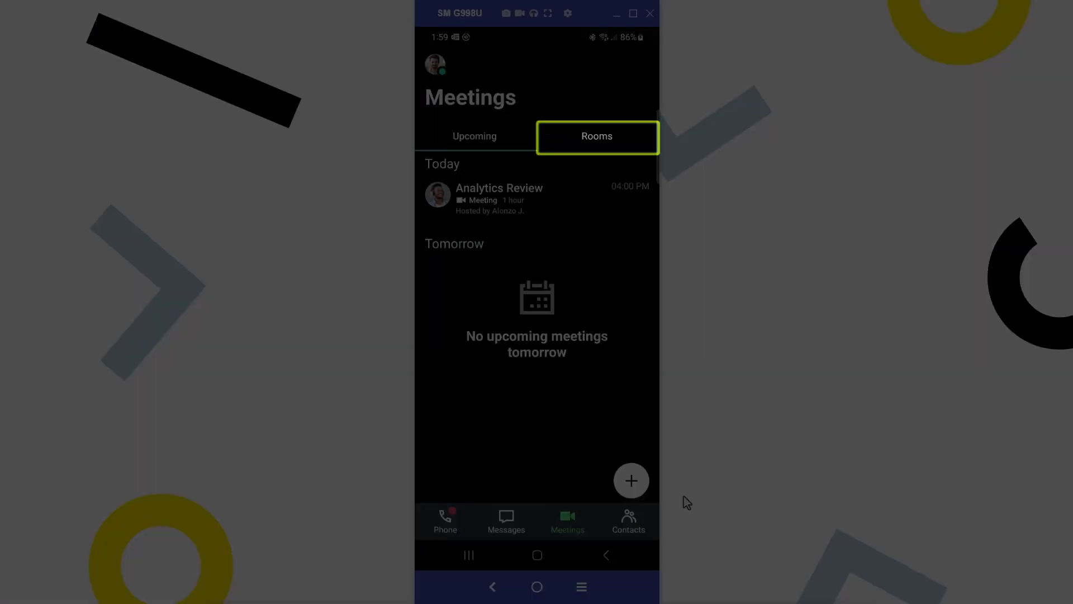
- Show the Rooms list and preview the Start/Join/Create options sheet, then dismiss it
click(473, 136)
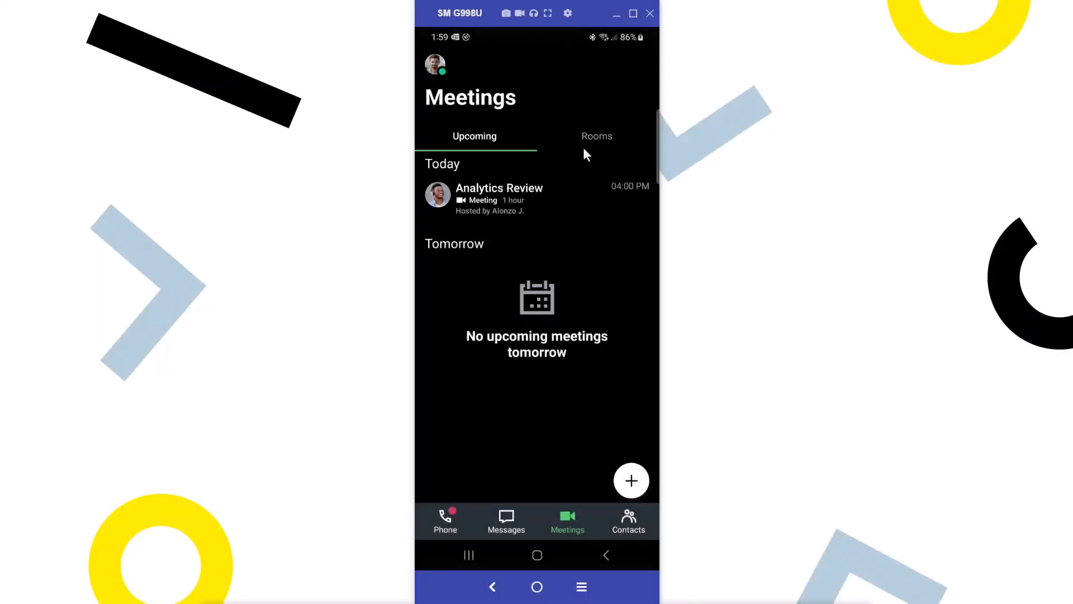
click(597, 135)
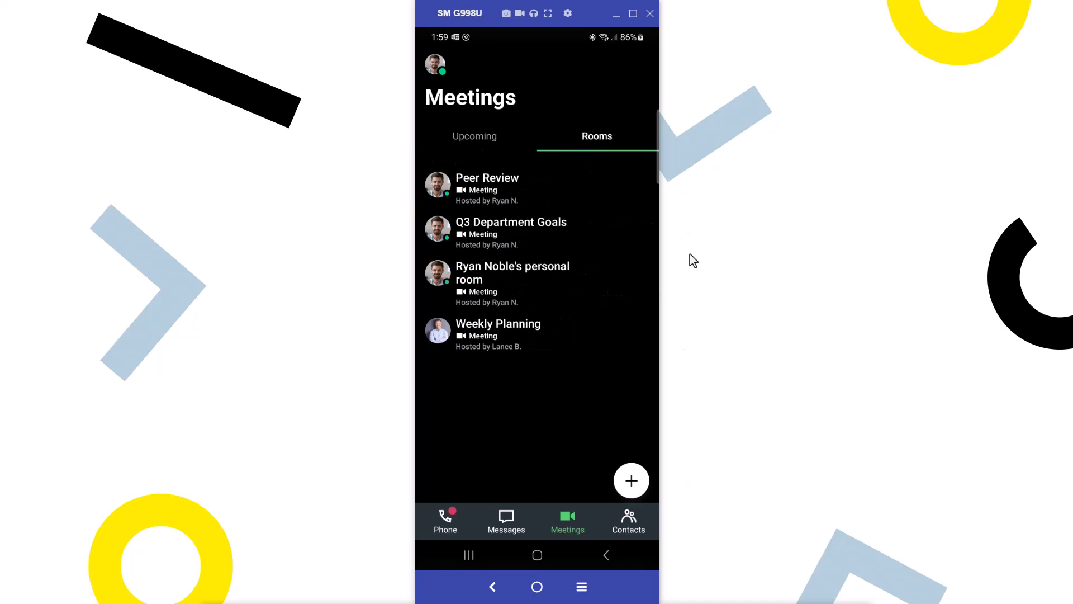
click(630, 479)
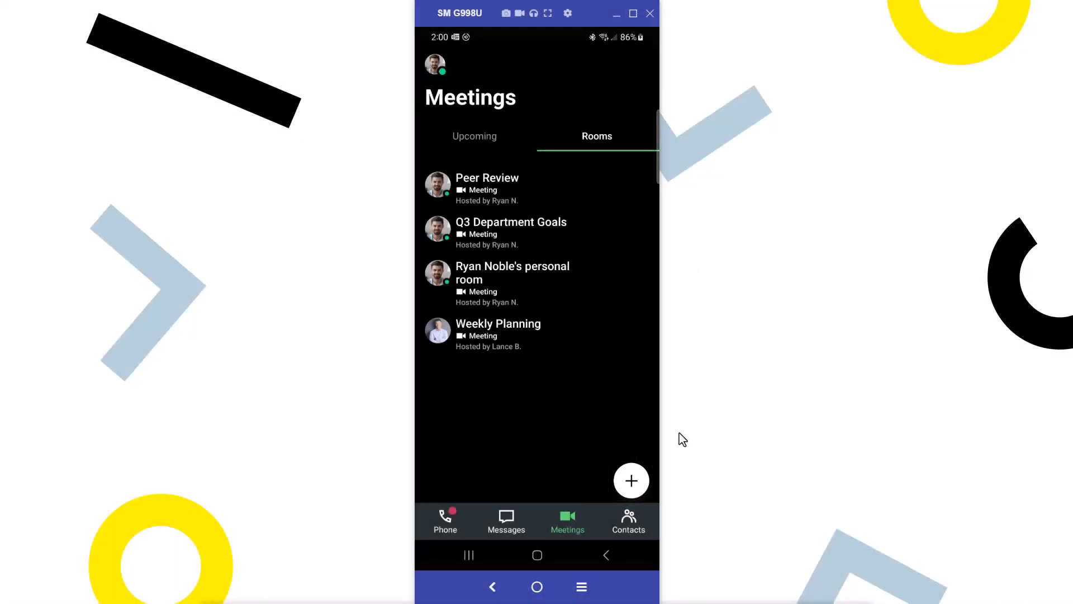
click(631, 479)
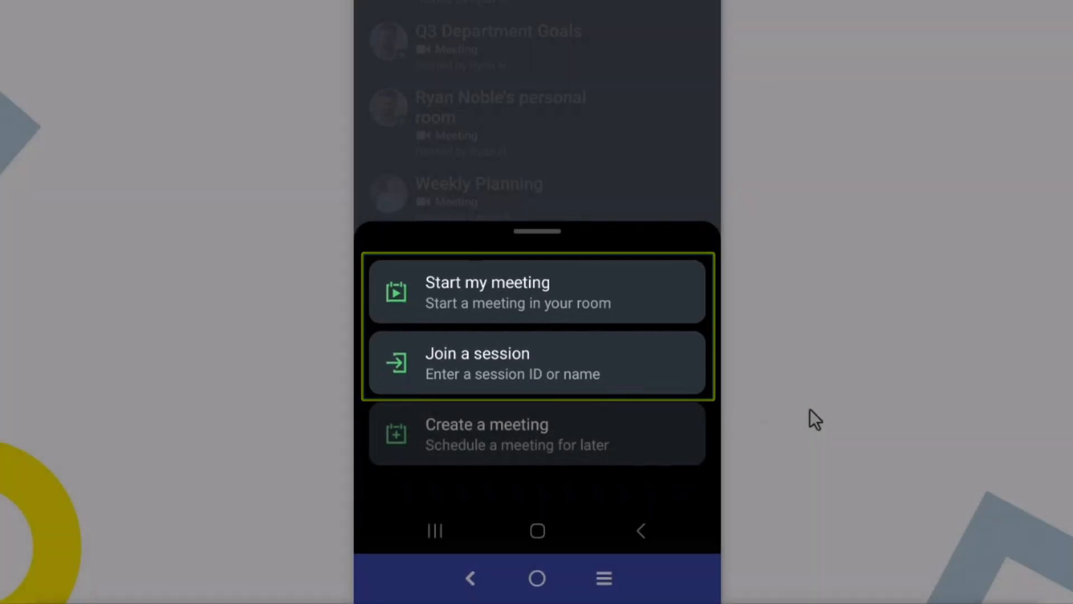
click(536, 434)
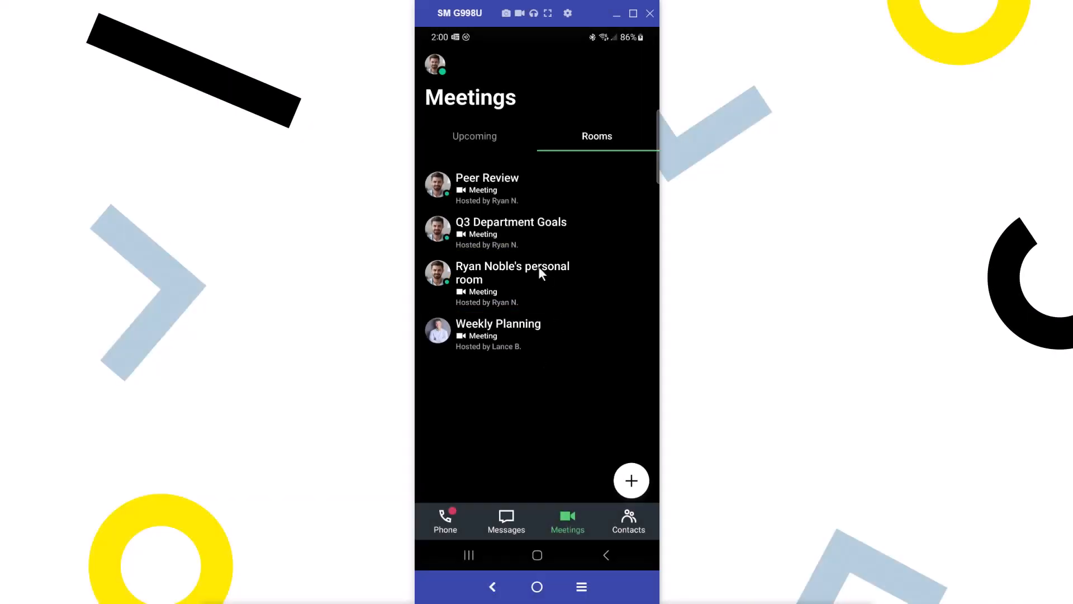
- Open the personal room's Meeting details with its session ID and recurring status
click(512, 272)
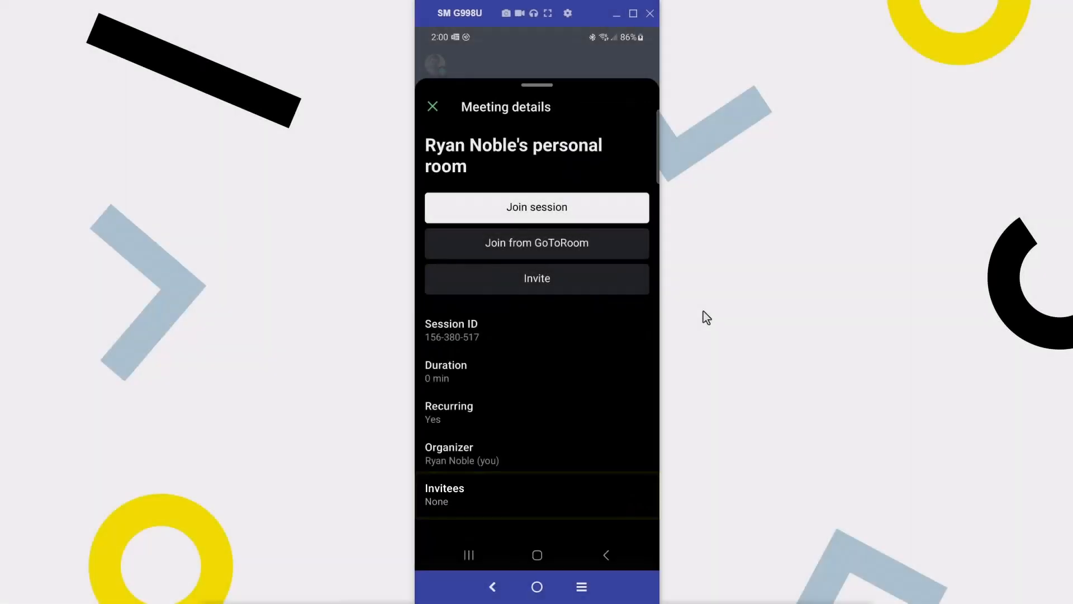
click(537, 207)
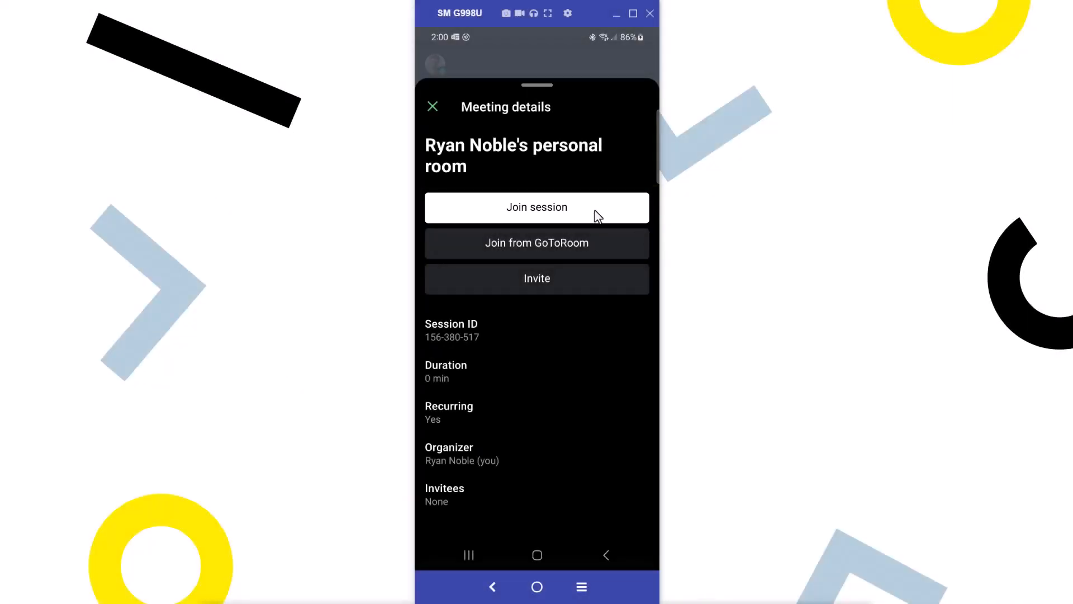
- Join the personal room session with the microphone turned on and the camera left off
click(537, 208)
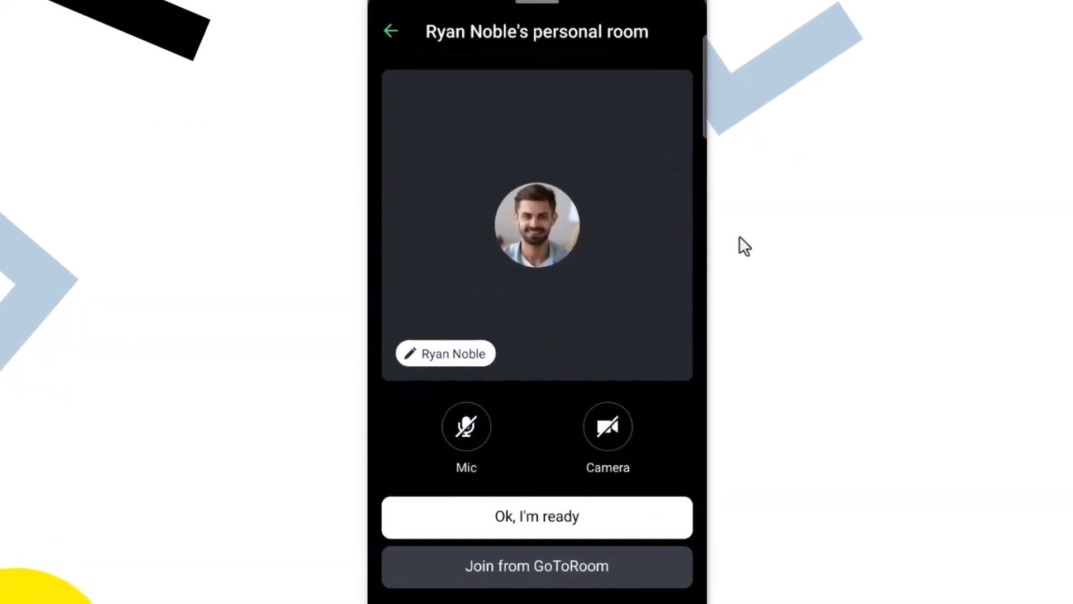
click(444, 354)
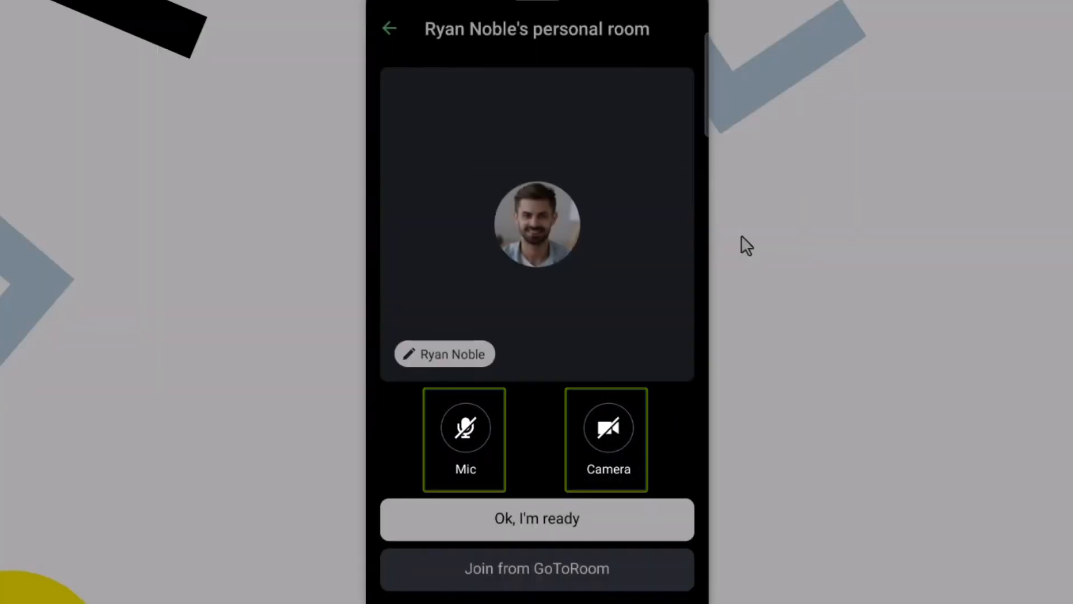
click(464, 429)
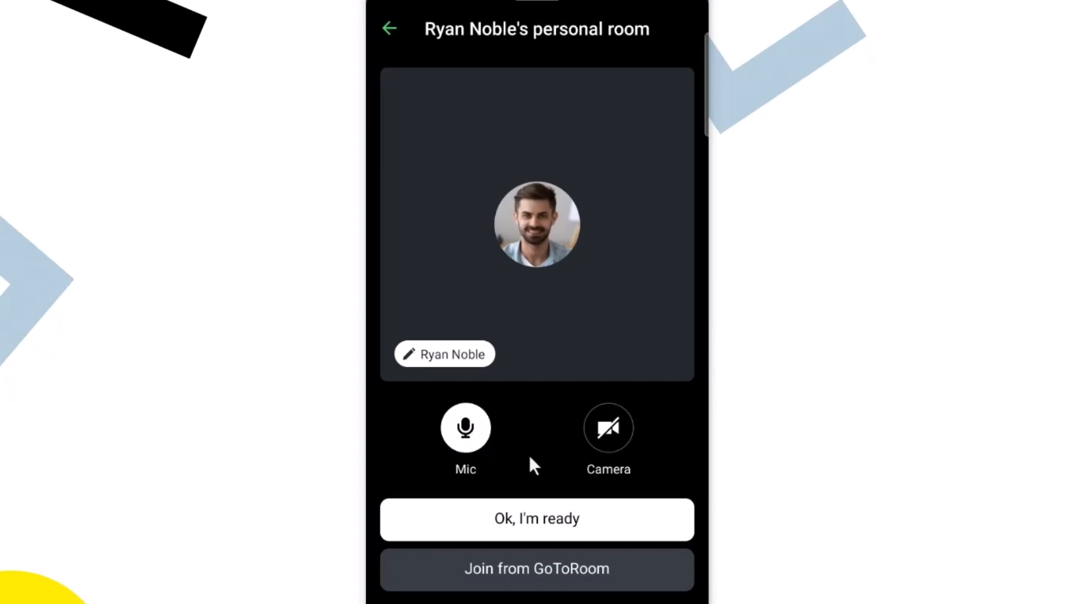
click(537, 518)
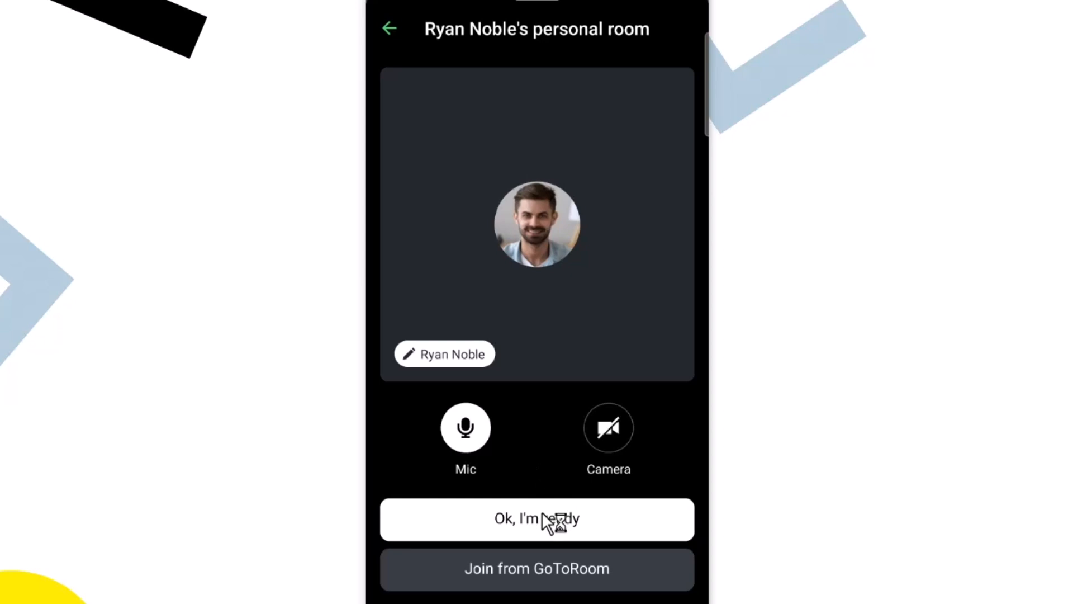
click(536, 519)
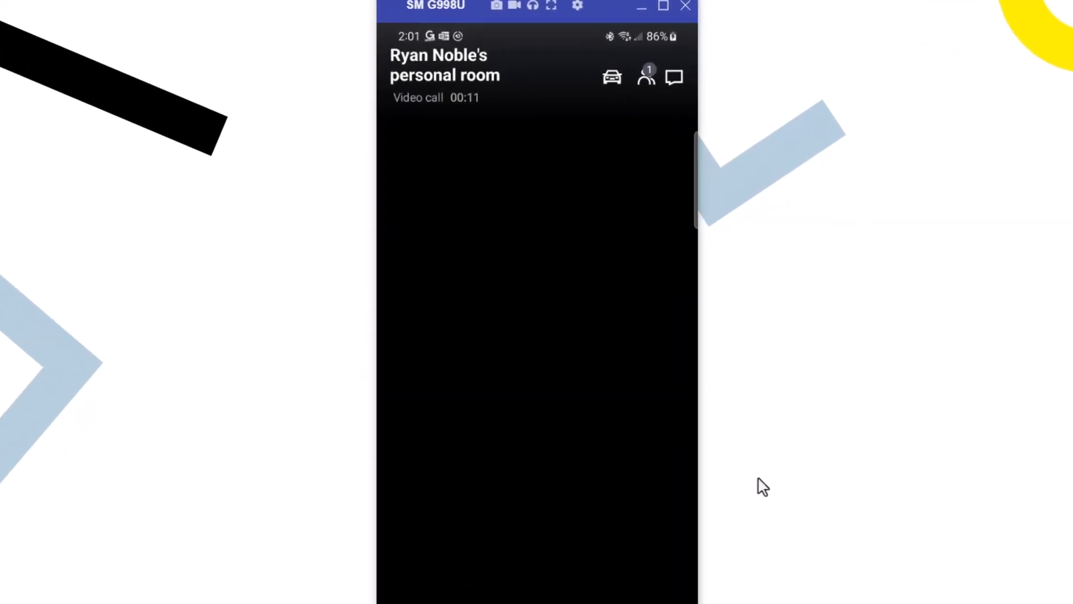
click(610, 76)
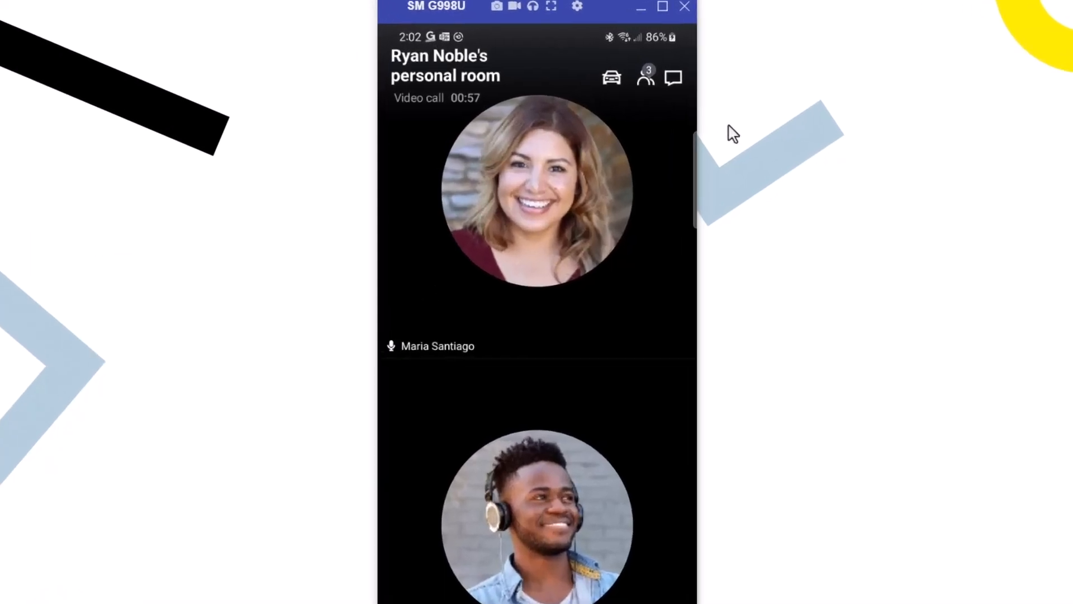
click(645, 77)
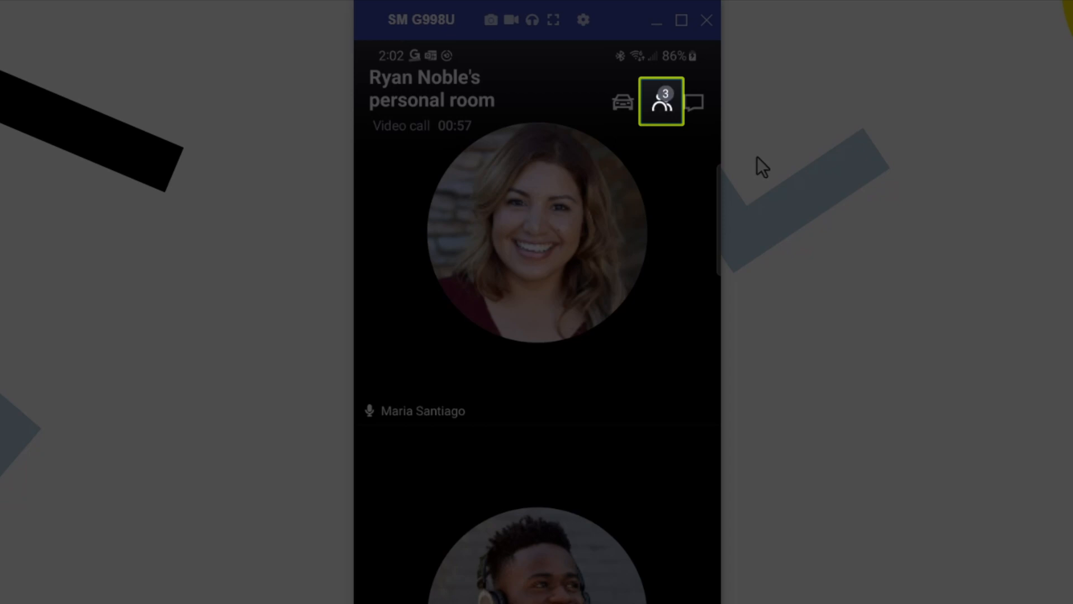
click(661, 101)
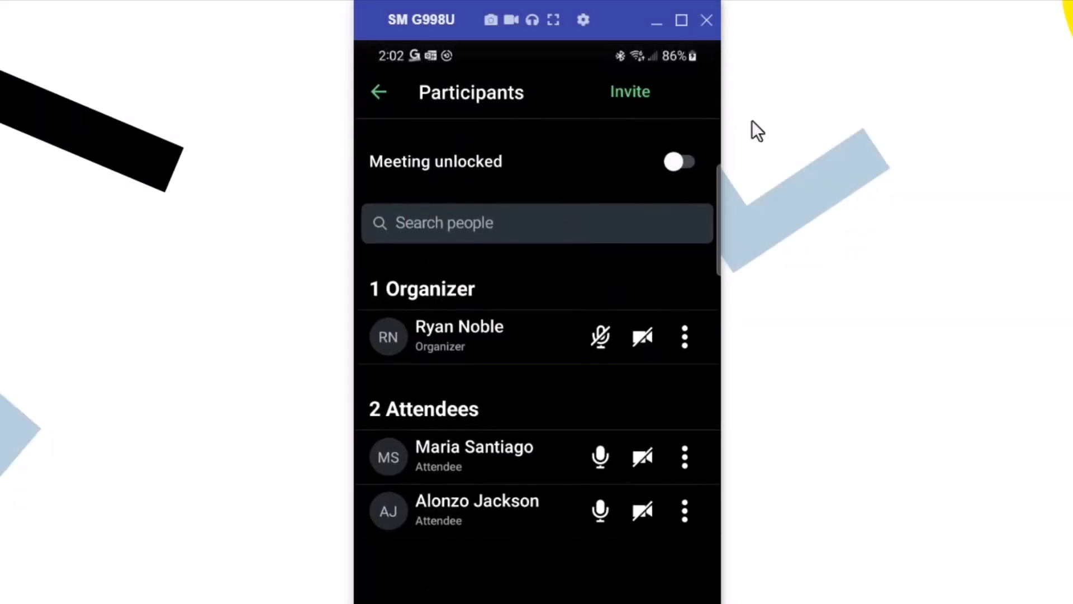
mouse_move(761, 133)
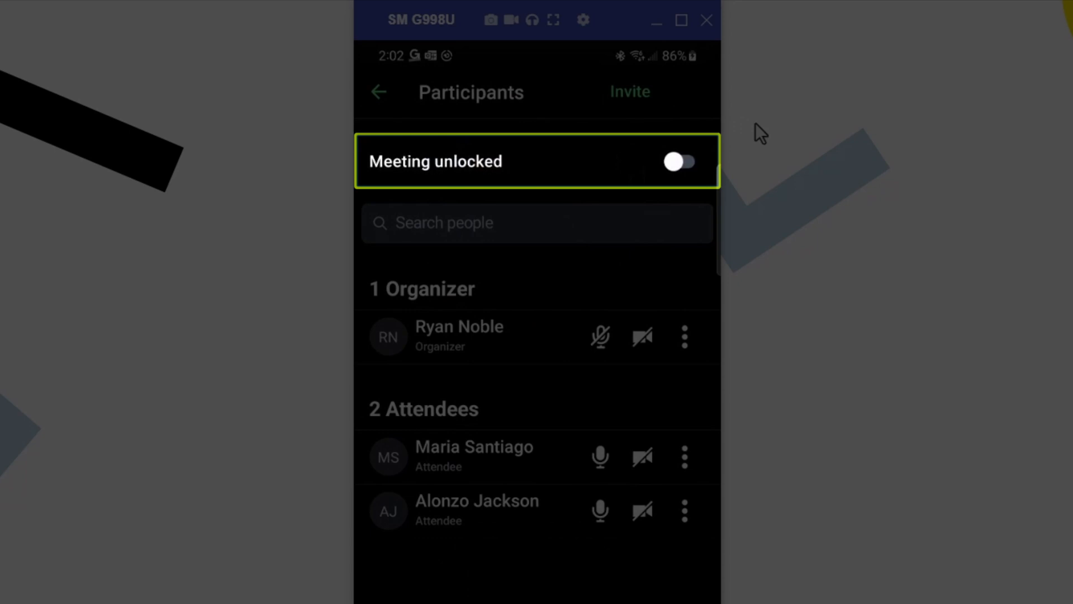
click(677, 161)
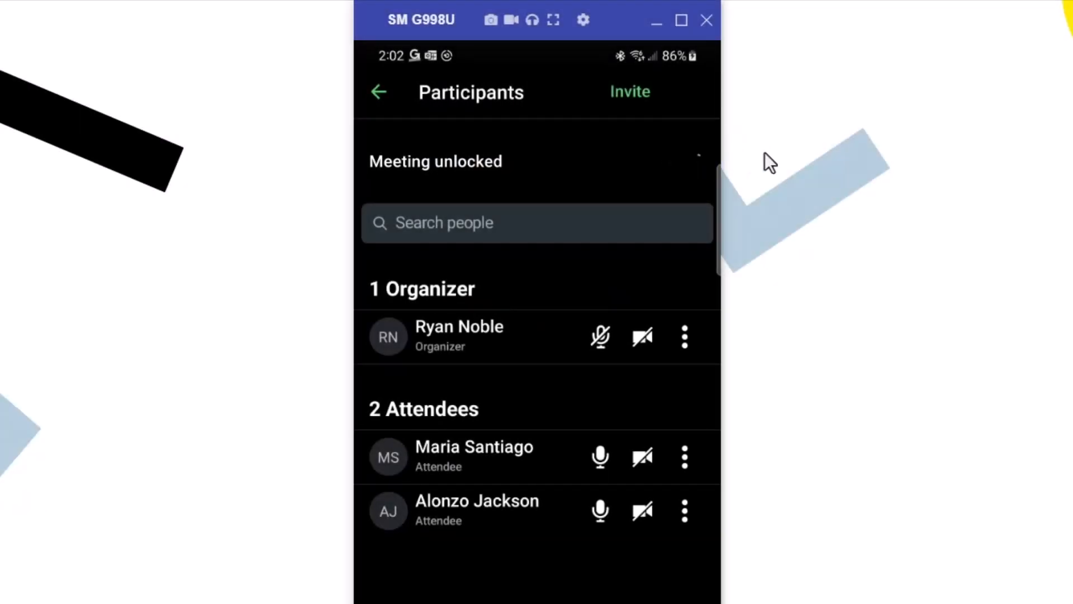
click(688, 161)
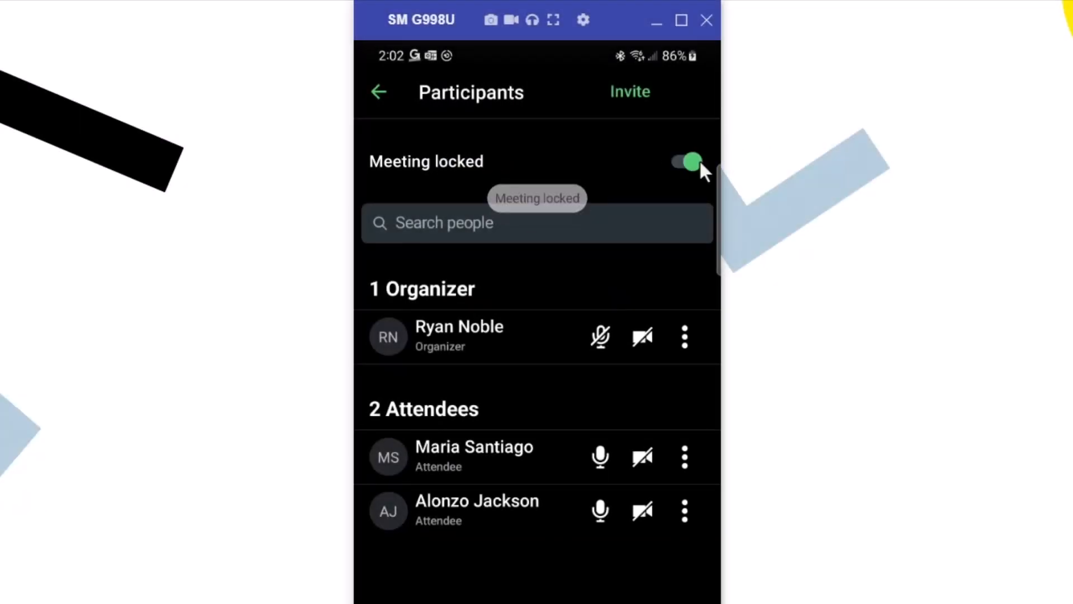
click(685, 162)
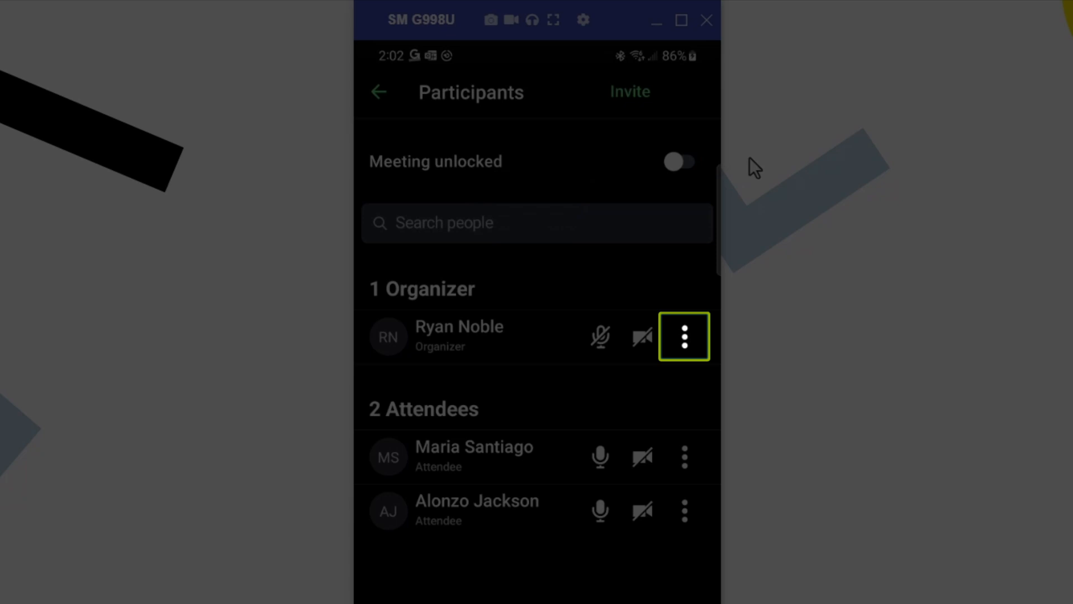
click(682, 335)
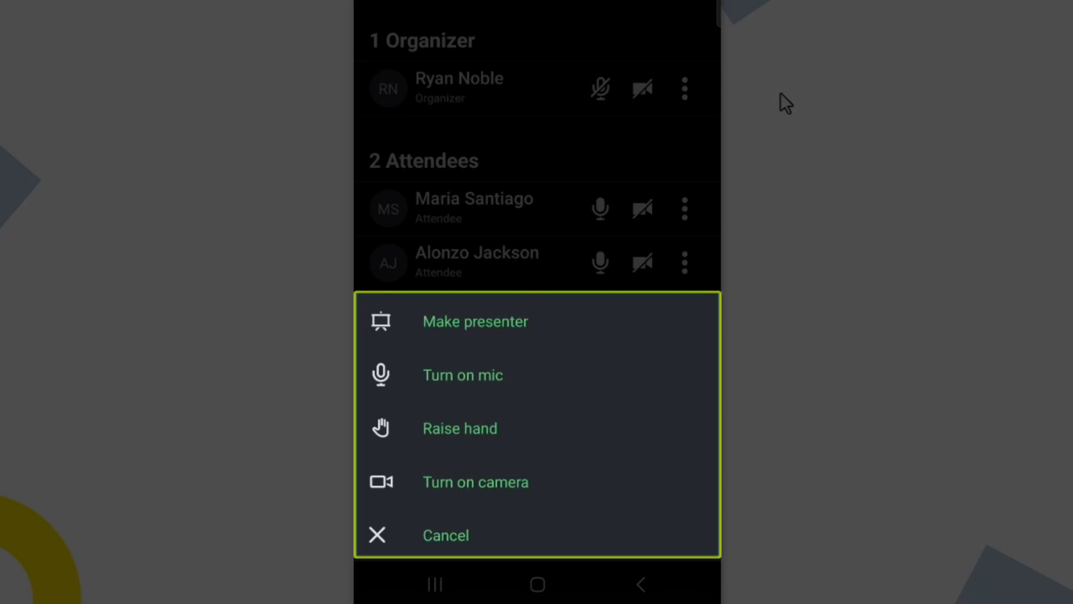
click(460, 428)
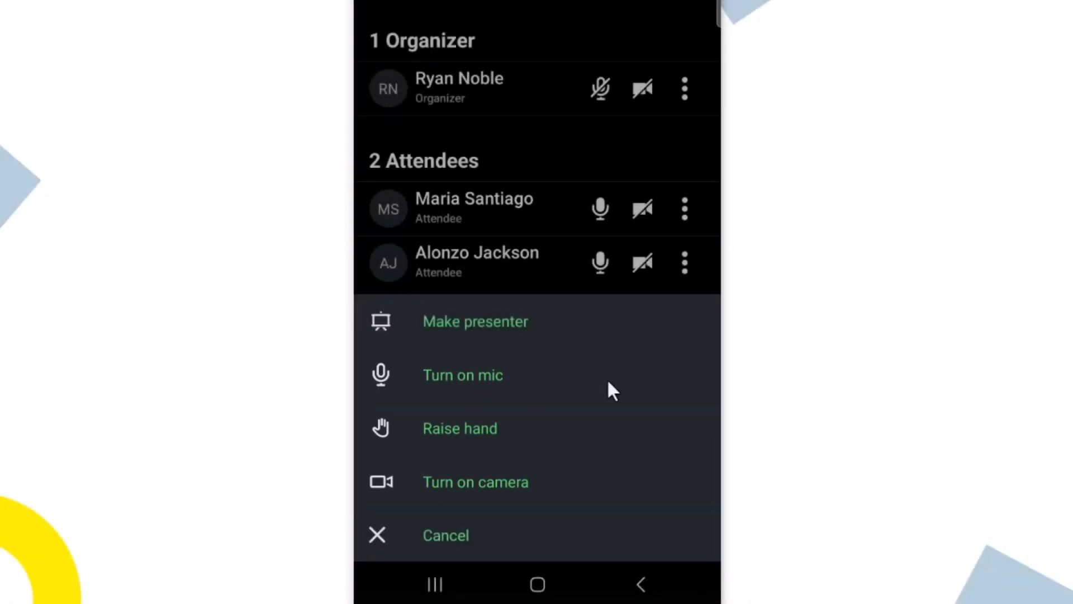
click(445, 535)
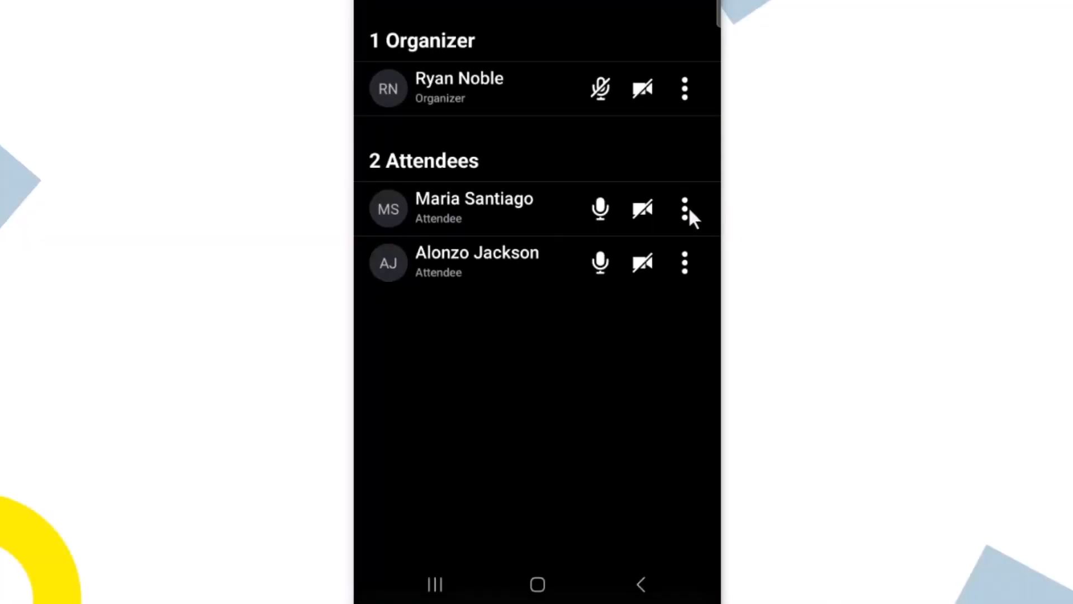
click(684, 209)
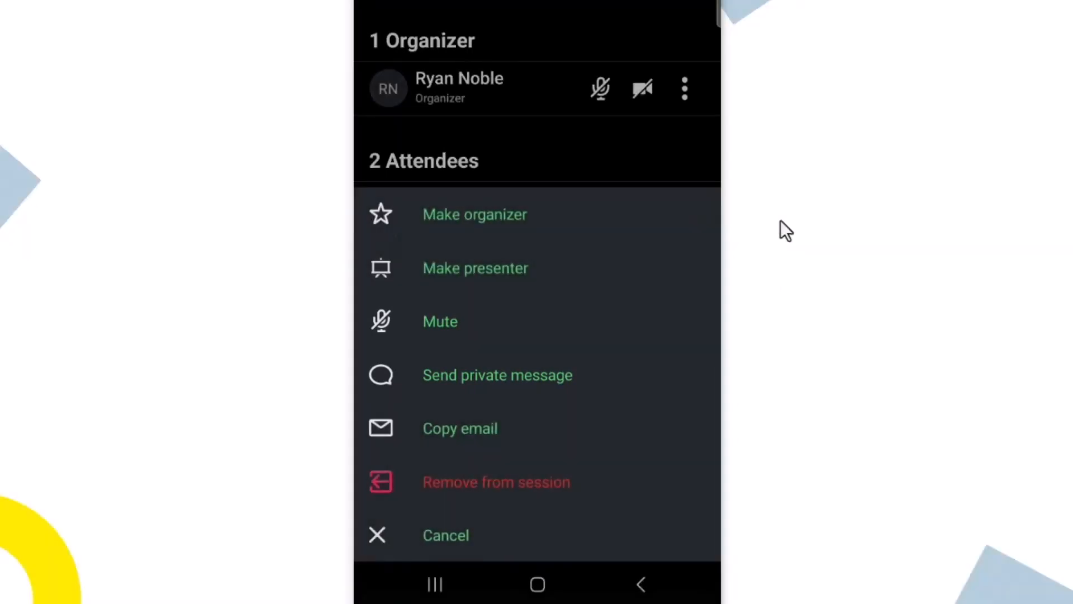
click(496, 481)
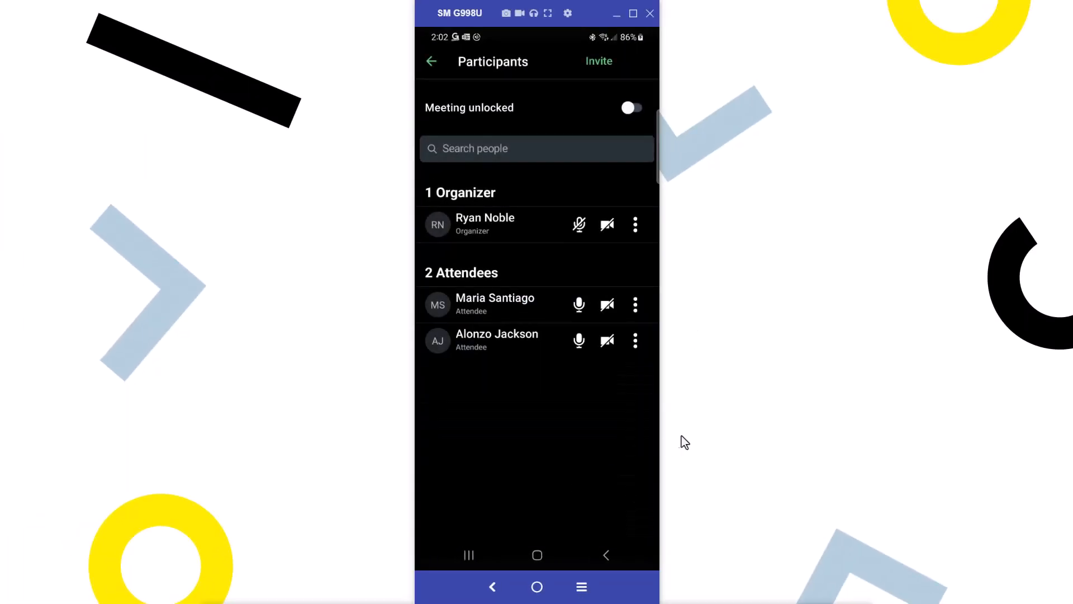
- Leave the participants list and return to the personal room video call
click(597, 61)
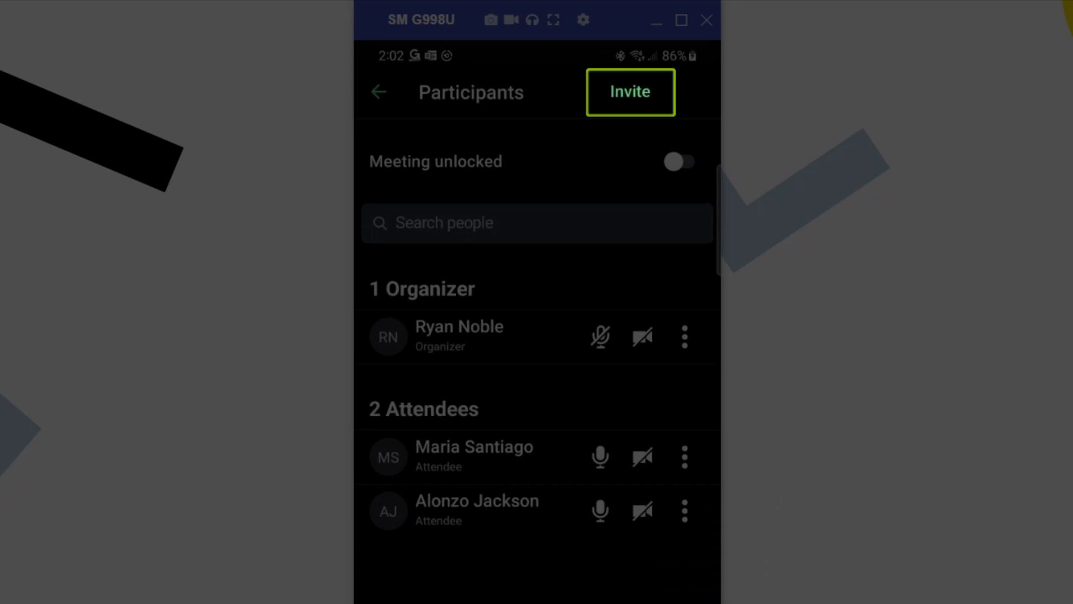
click(379, 91)
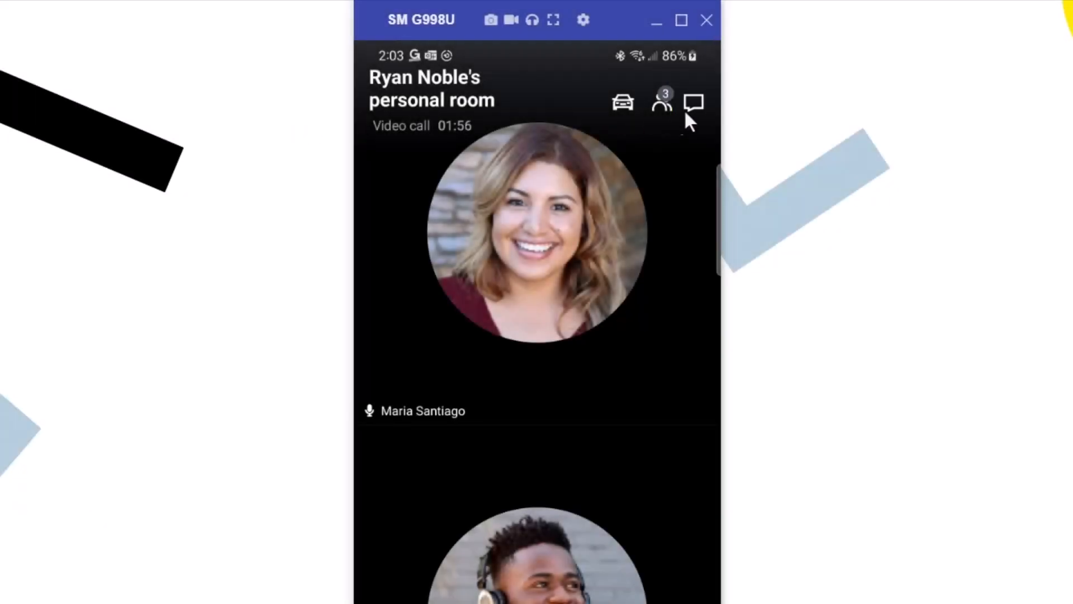
- Send 'Welcome to the meeting.' to everyone in the meeting chat
click(694, 103)
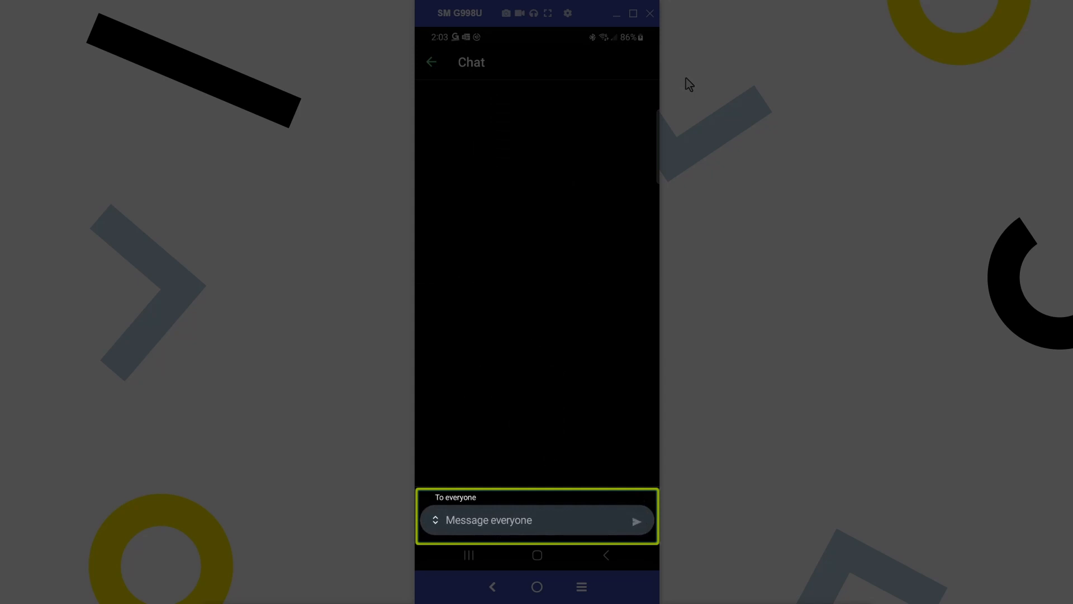
click(537, 519)
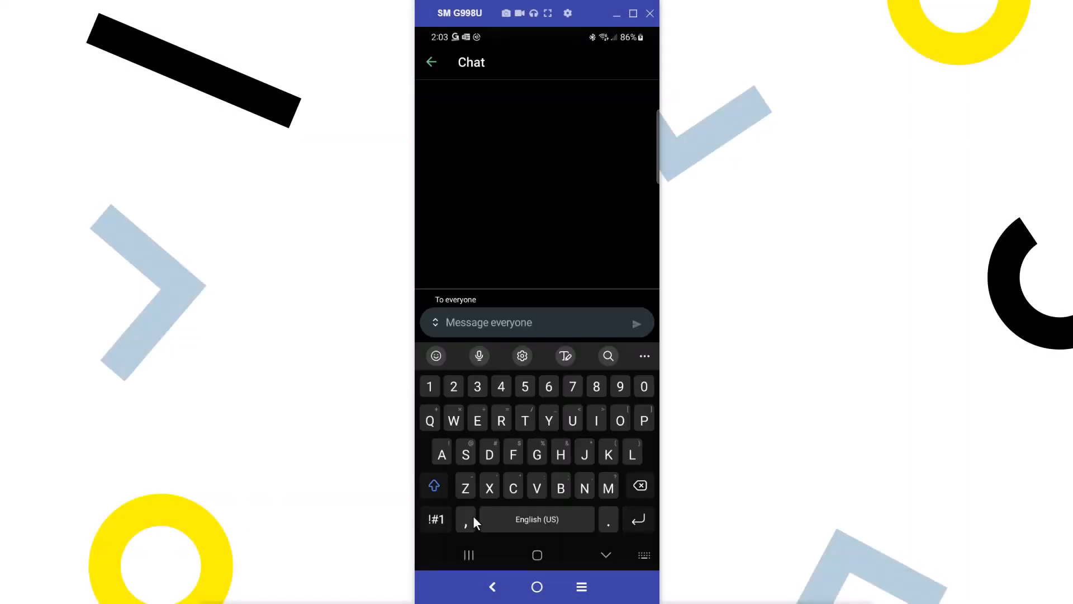
text(Welcome to the meeting.)
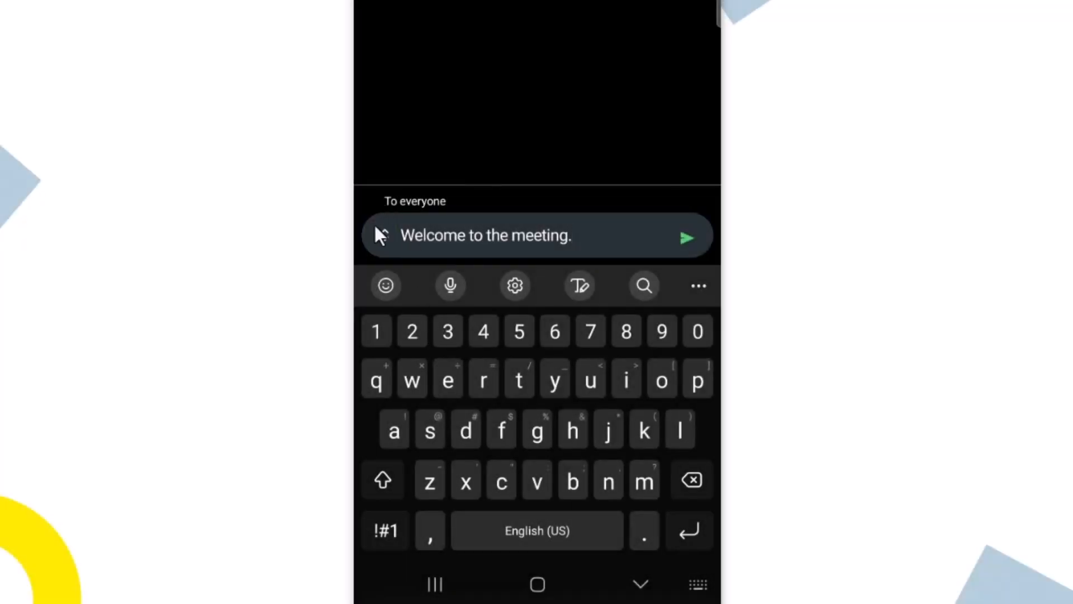
click(414, 200)
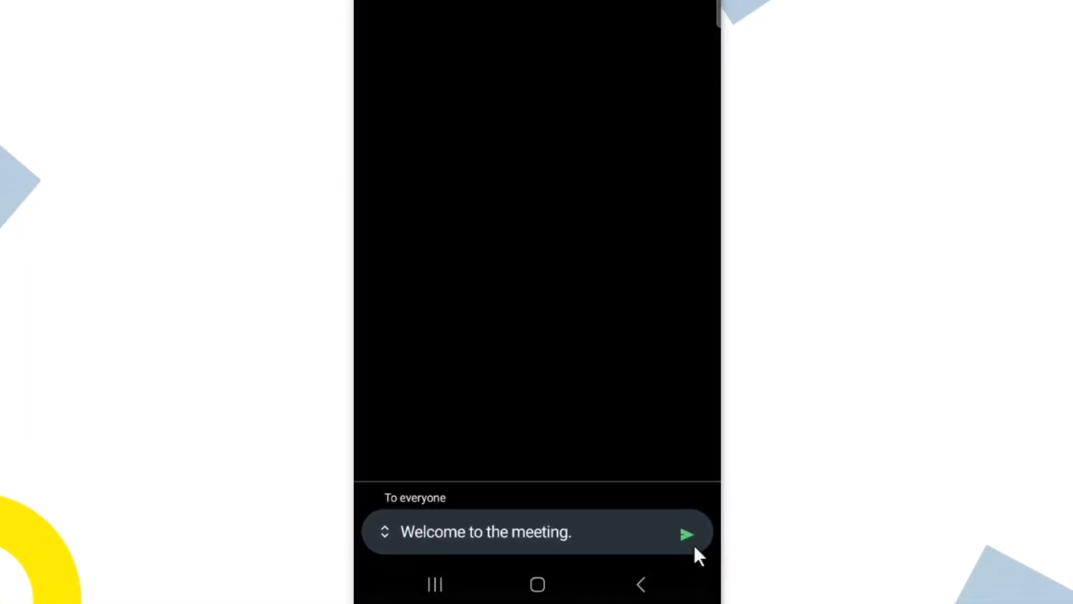
click(687, 534)
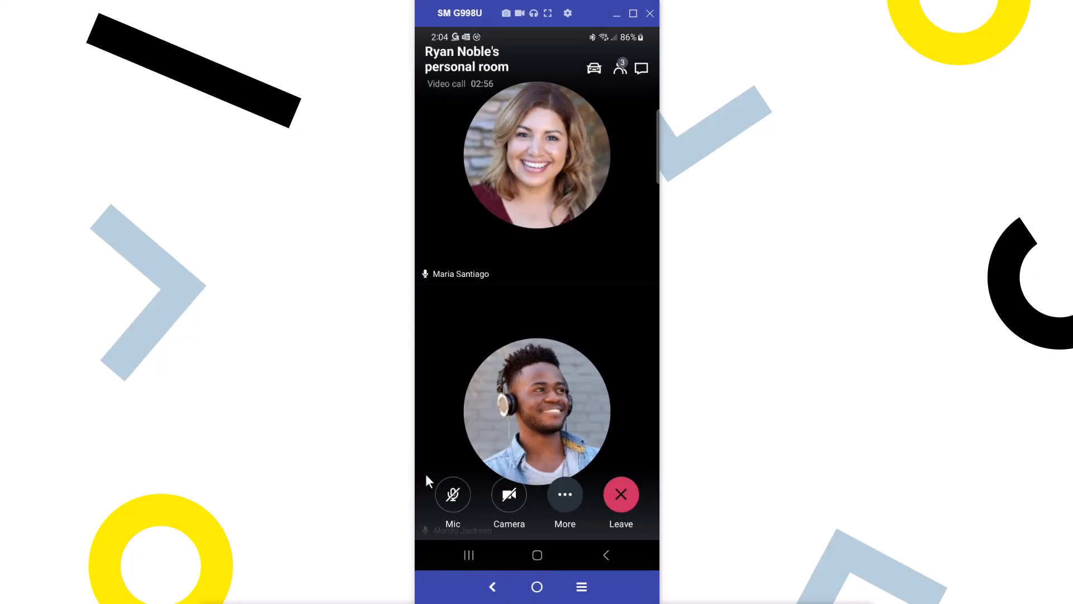
- Open the More menu and review Share, Resume, Hand raise and the reaction emojis
click(565, 494)
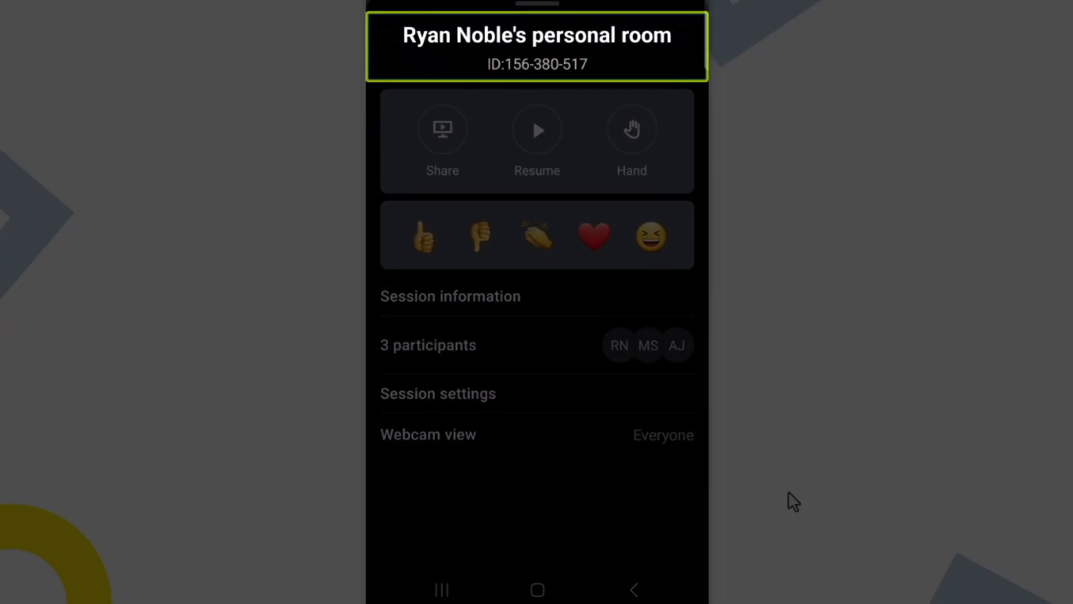
click(442, 142)
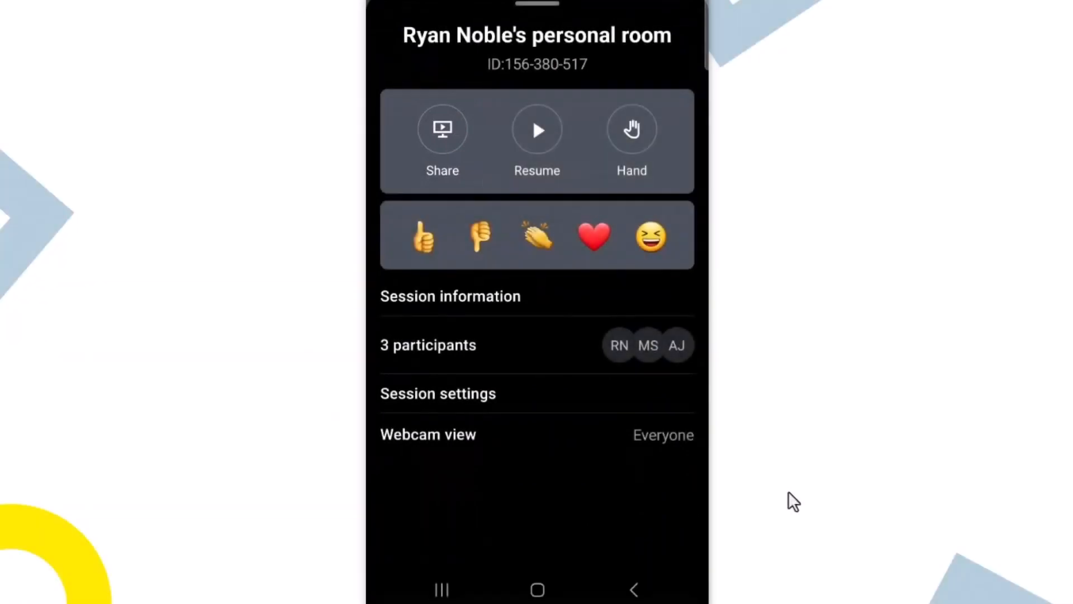
click(537, 130)
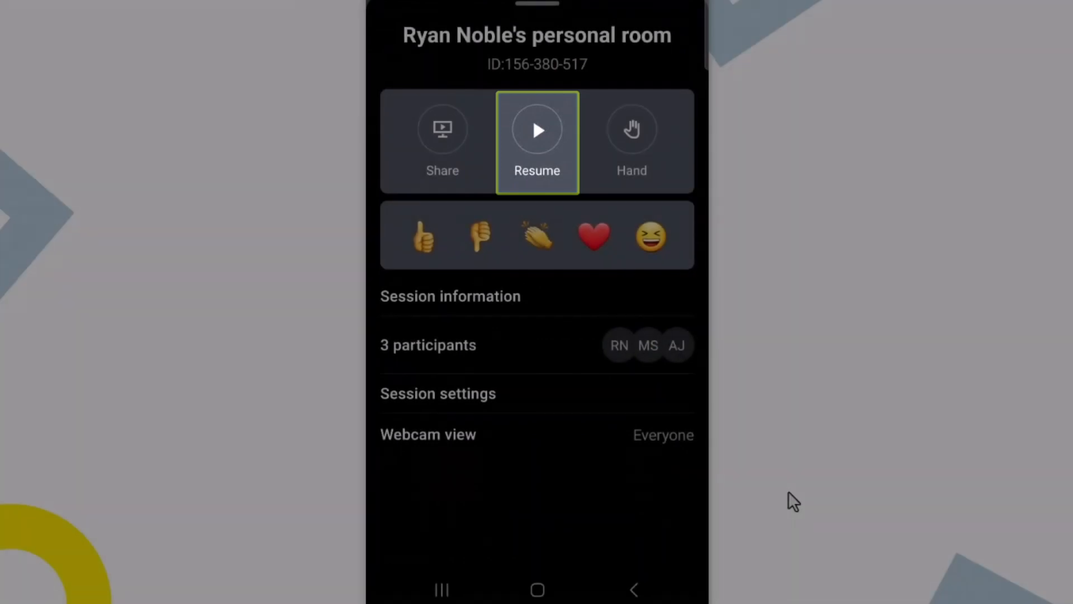
click(630, 130)
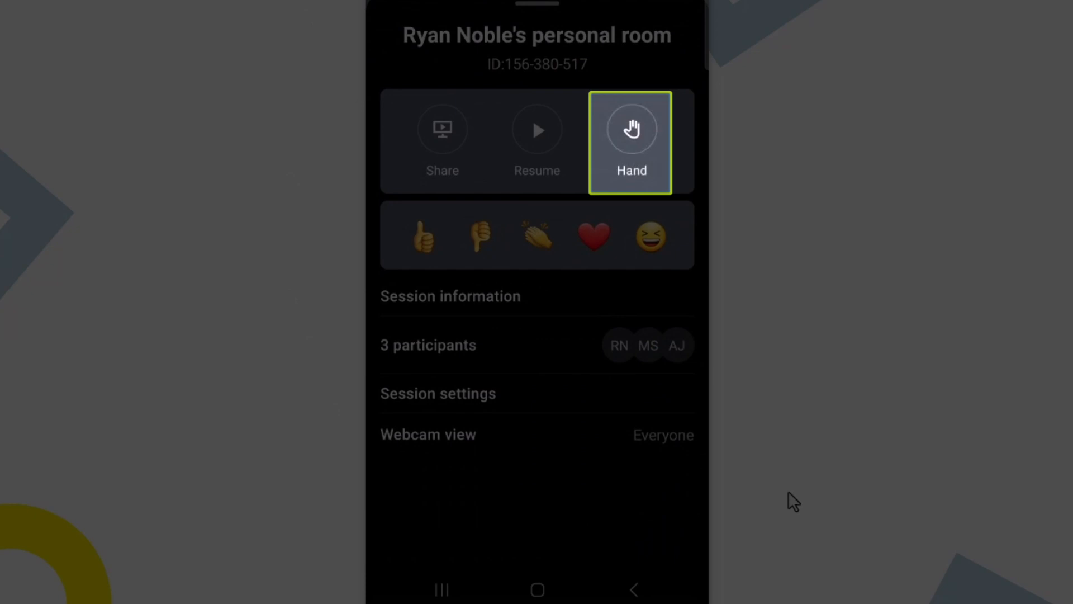
click(536, 235)
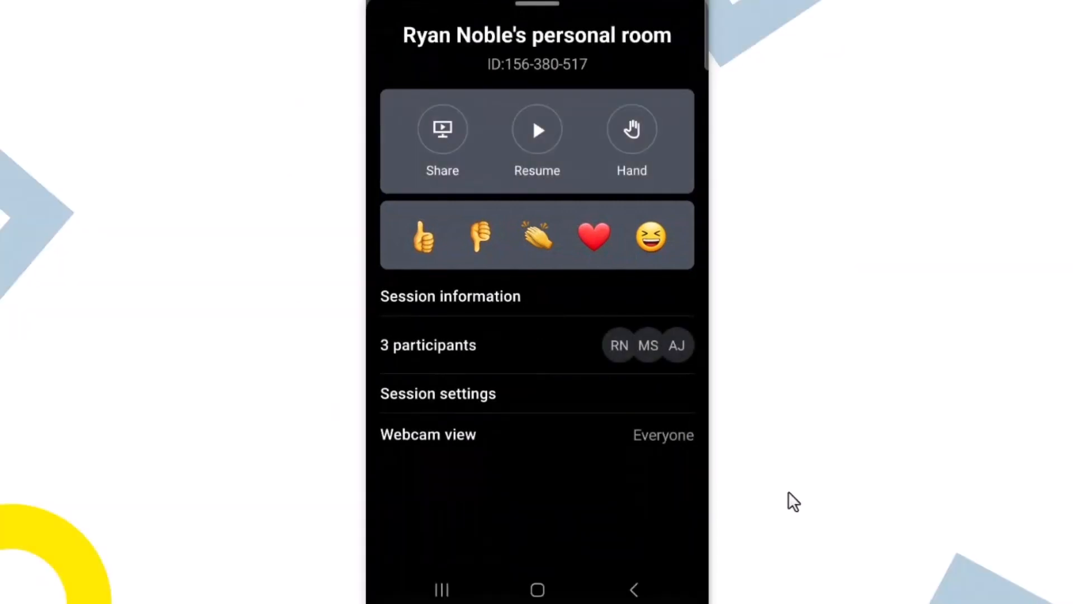
click(536, 434)
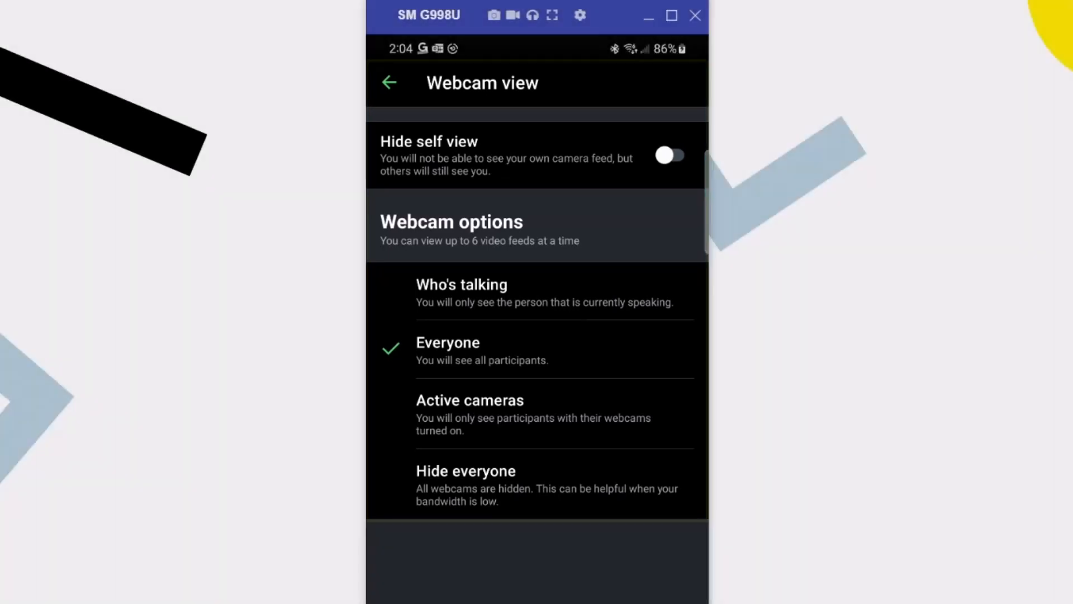
click(389, 82)
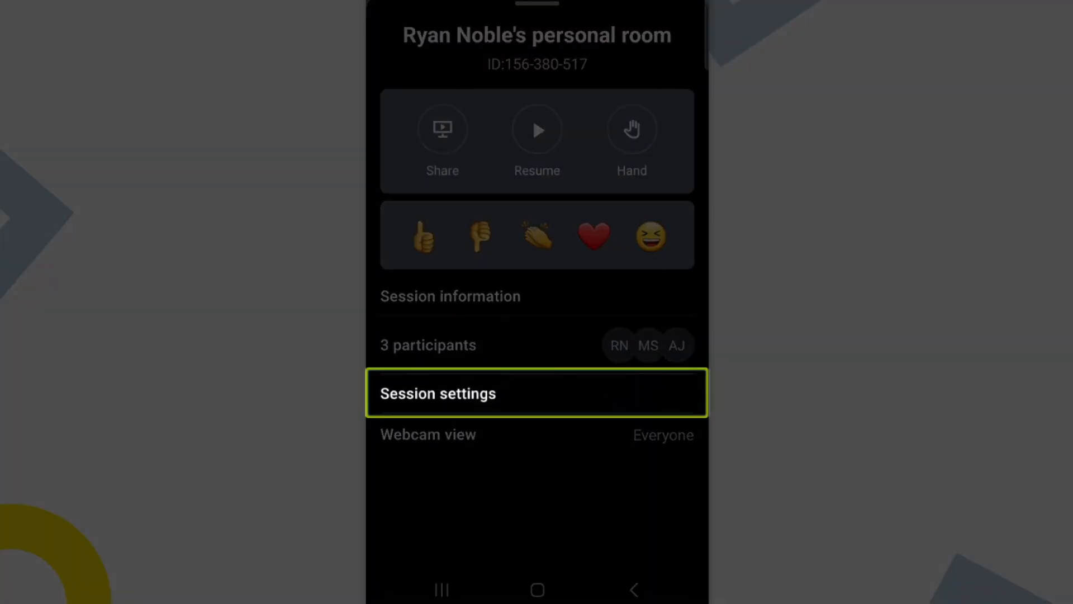
mouse_move(322, 343)
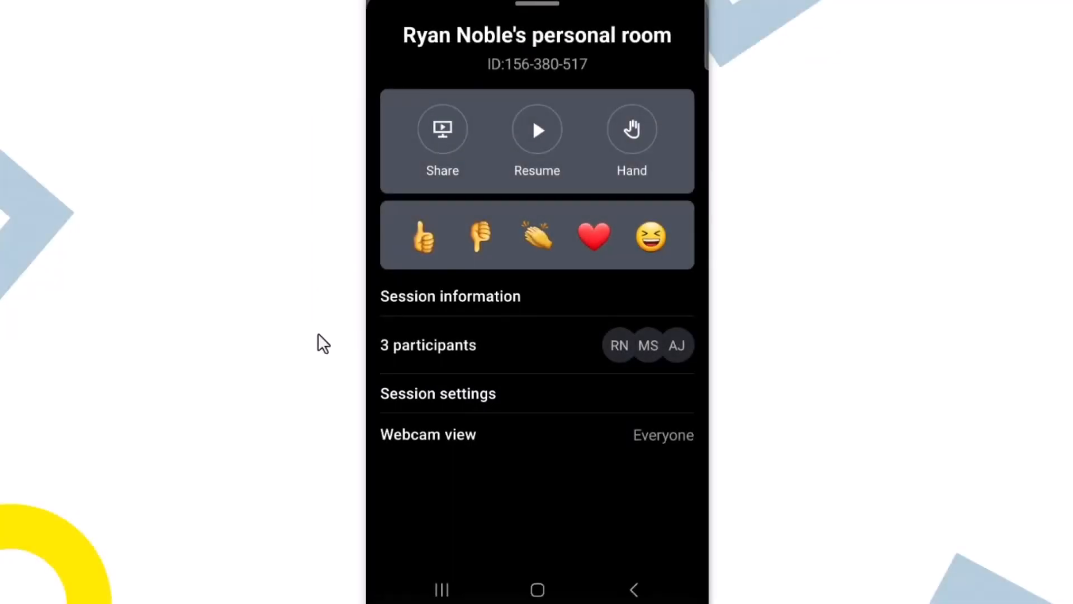
- Review session settings for organizer and audio, then Leave to get the end-for-everyone prompt
click(437, 393)
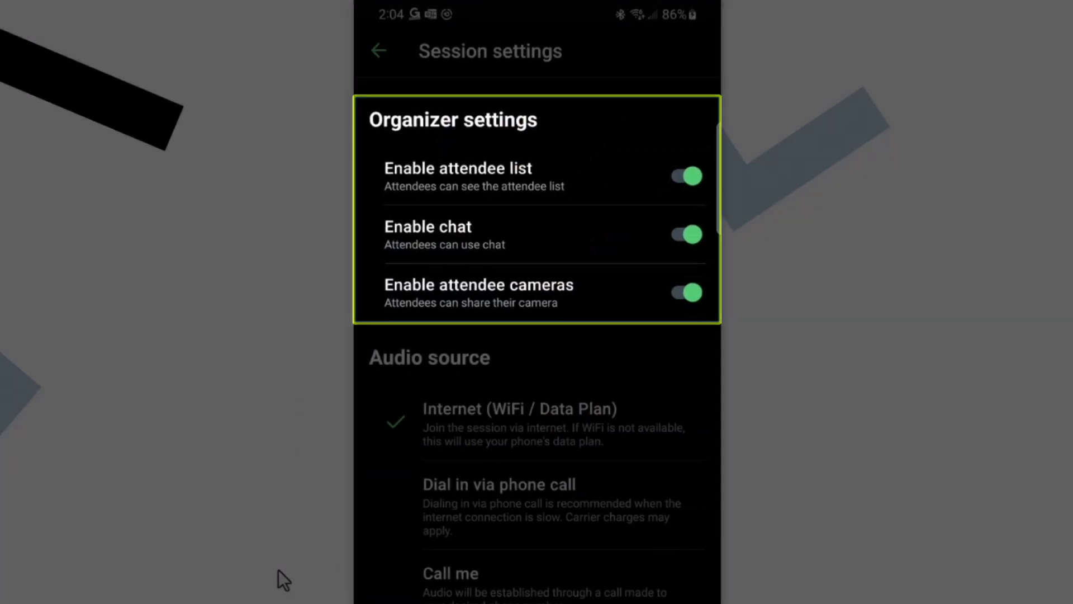
scroll(down, 3)
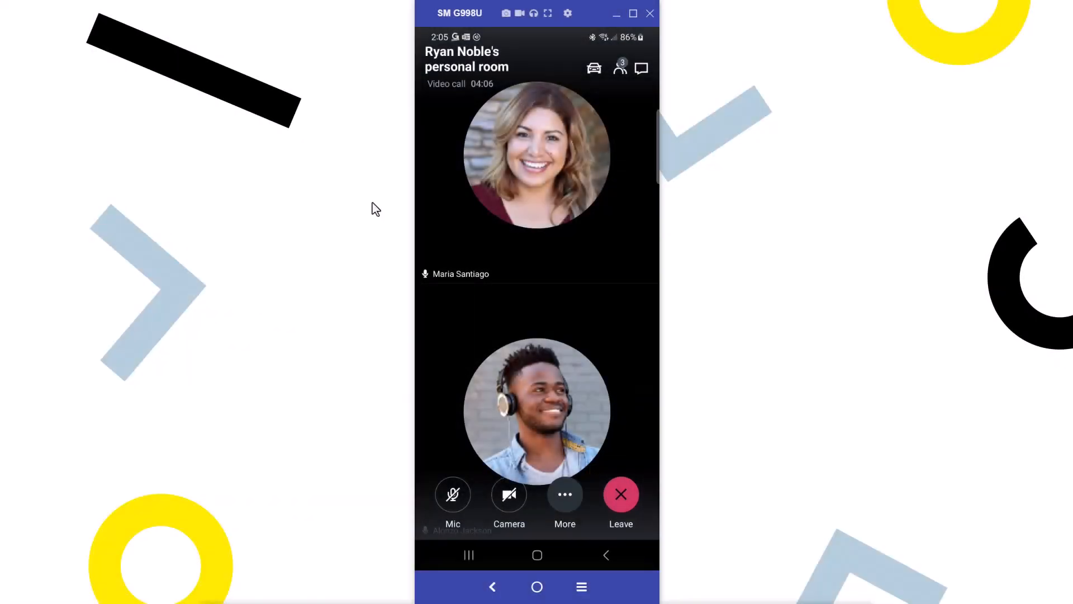
click(620, 494)
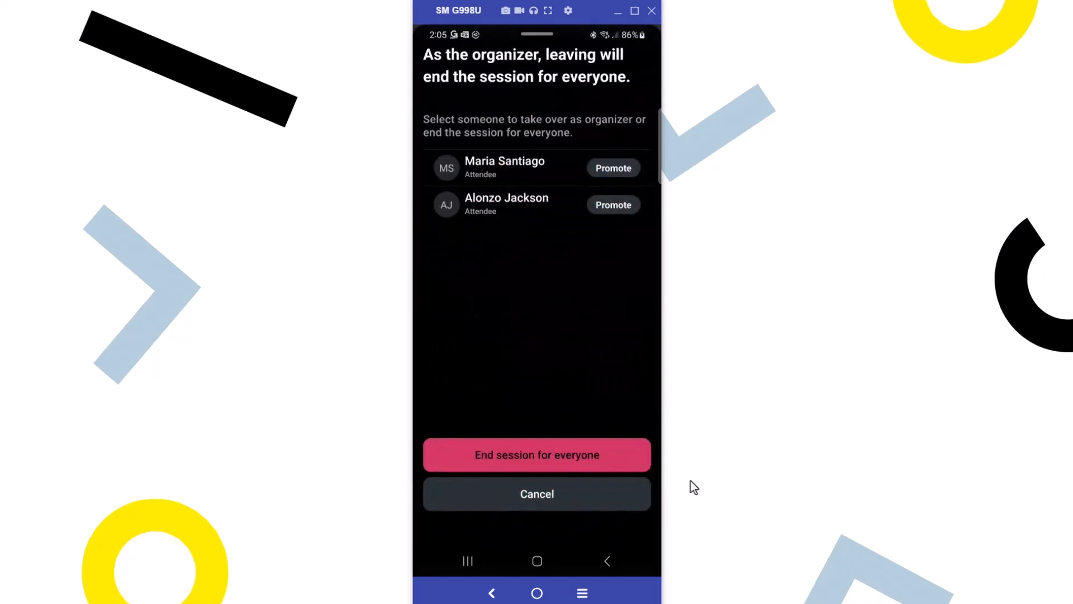